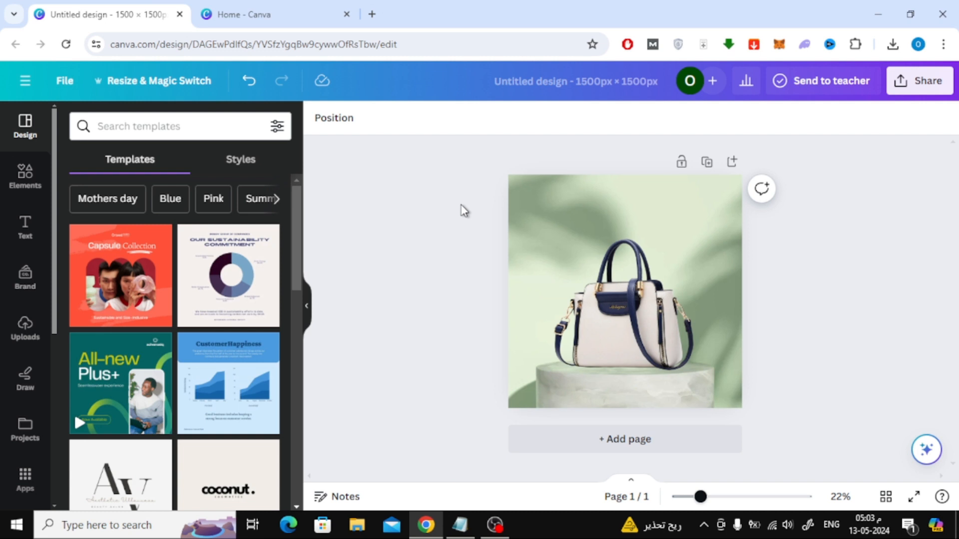
{"action": "mouse_move", "coordinate": [165, 98]}
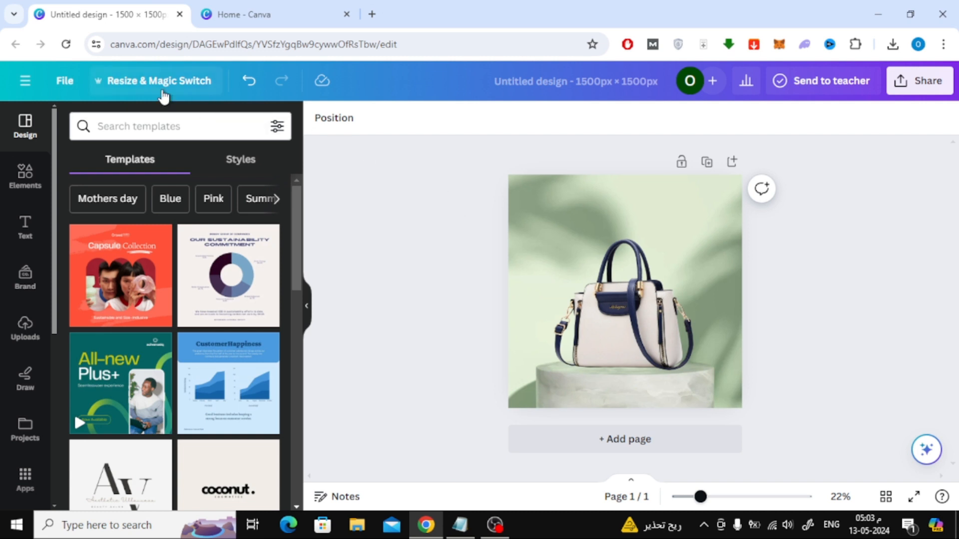
- Show the Resize & Magic Switch options for the 1500 × 1500 px handbag design down to Browse by category
{"action": "left_click", "coordinate": [158, 81]}
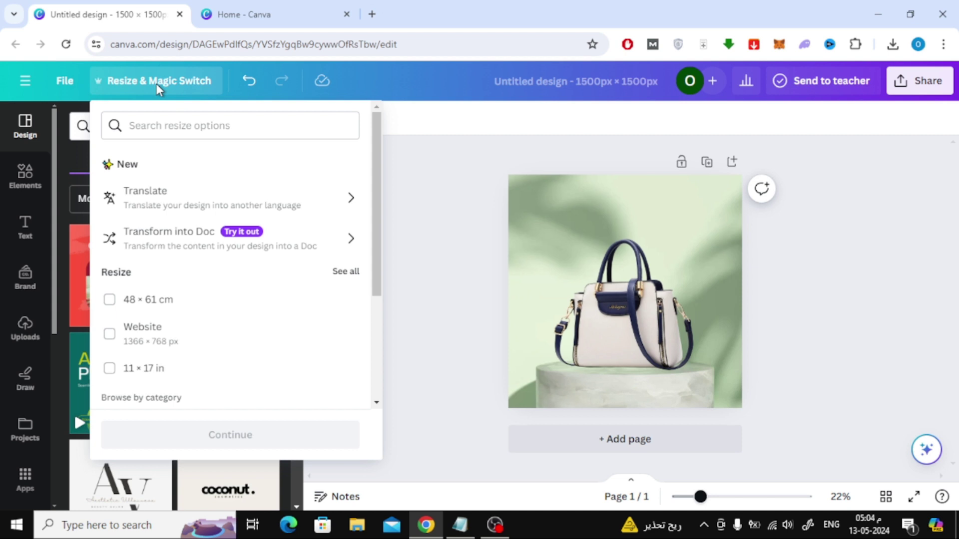
{"action": "scroll", "scroll_direction": "down", "scroll_amount": 3}
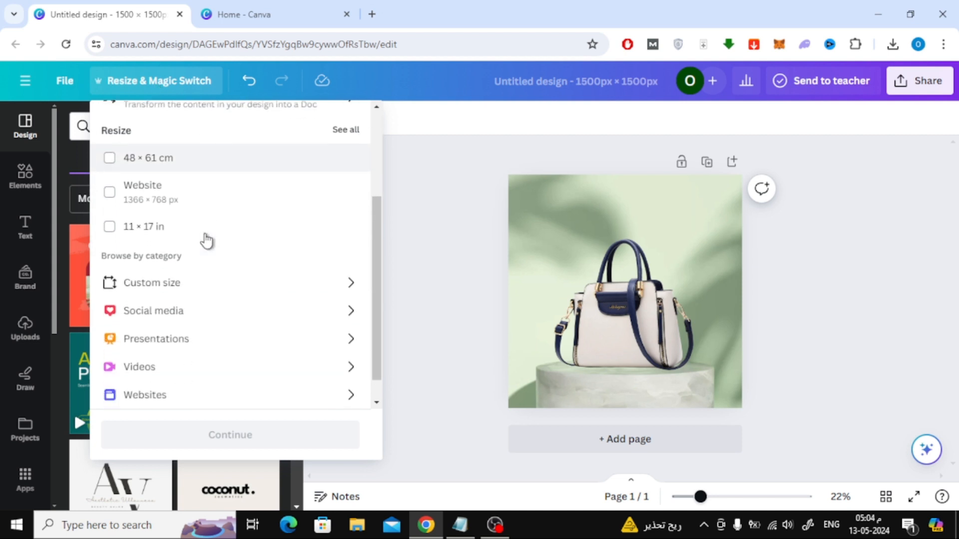
{"action": "scroll", "scroll_direction": "down", "scroll_amount": 3}
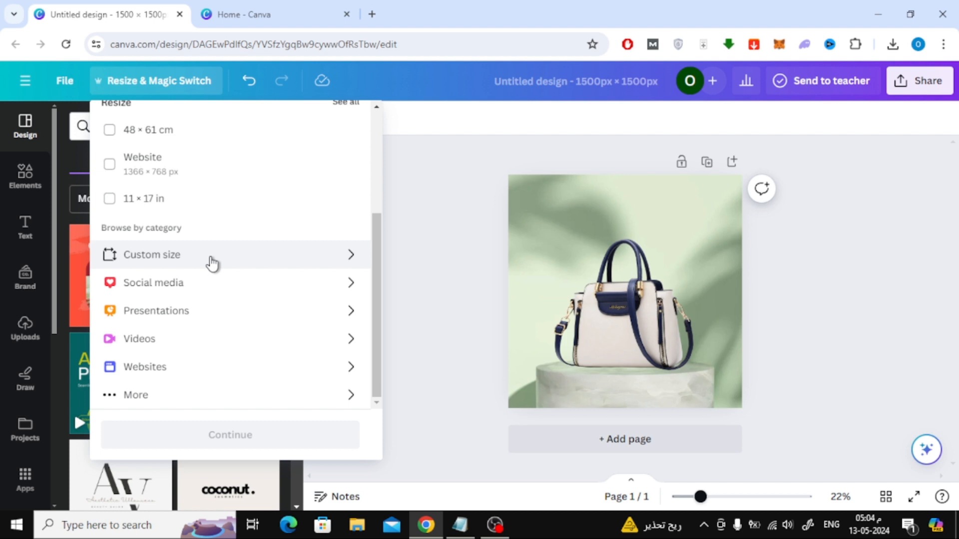
- Choose a custom size with width 1600 px (1600 × 1500) and continue to the resize preview
{"action": "left_click", "coordinate": [152, 255]}
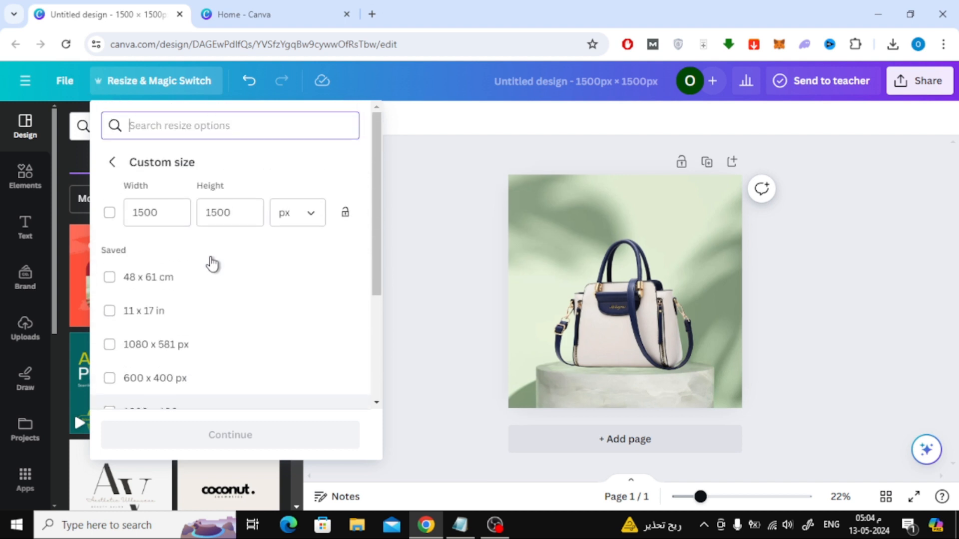
{"action": "left_click", "coordinate": [156, 211]}
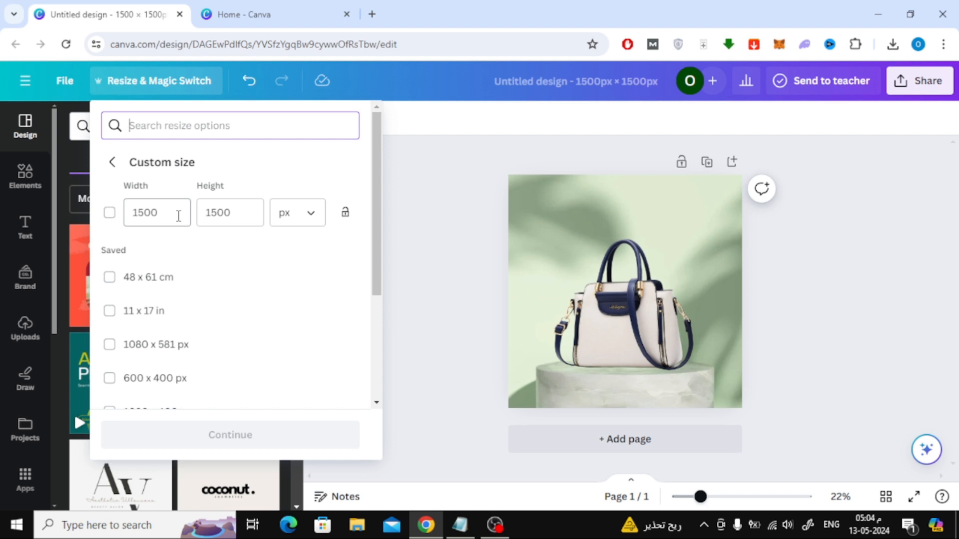
{"action": "left_click", "coordinate": [156, 211]}
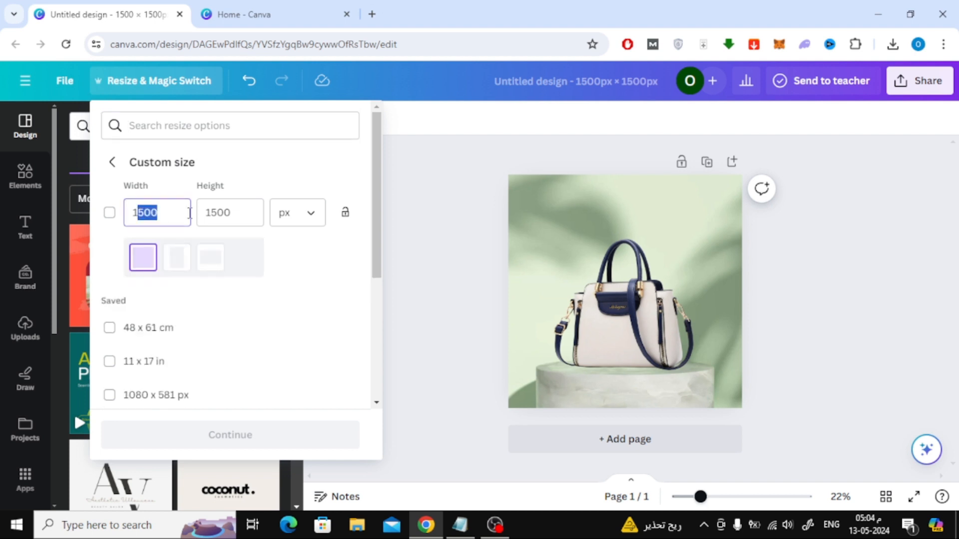
{"action": "type", "text": "1600"}
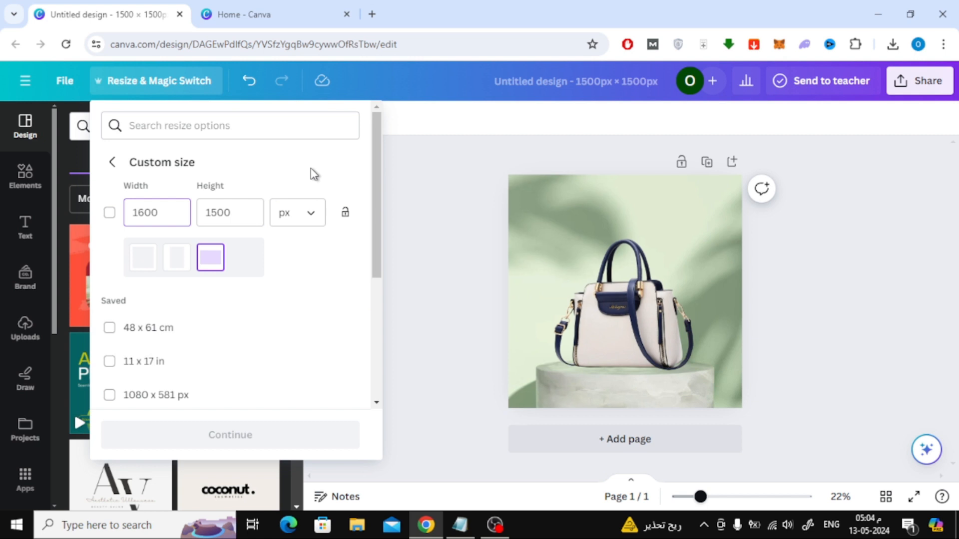
{"action": "left_click", "coordinate": [110, 213]}
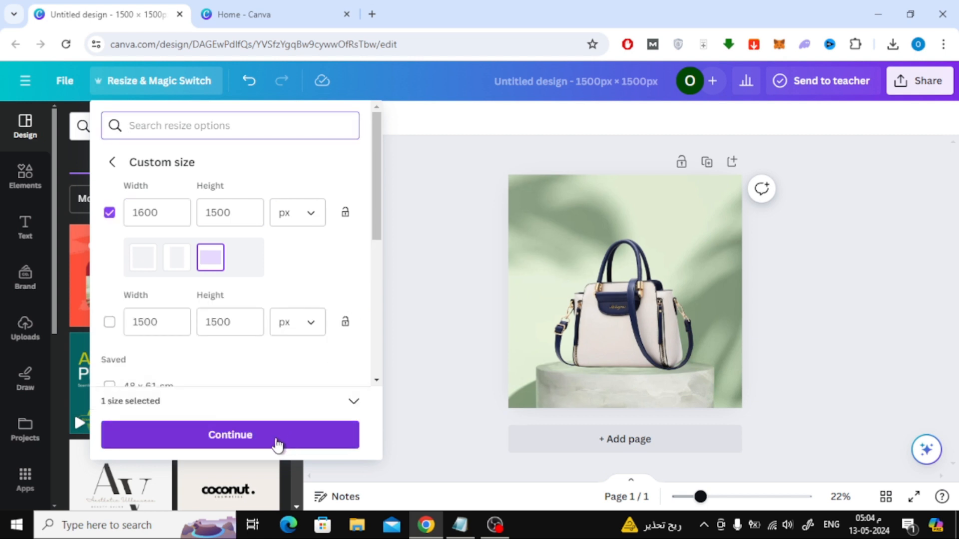
{"action": "mouse_move", "coordinate": [300, 446]}
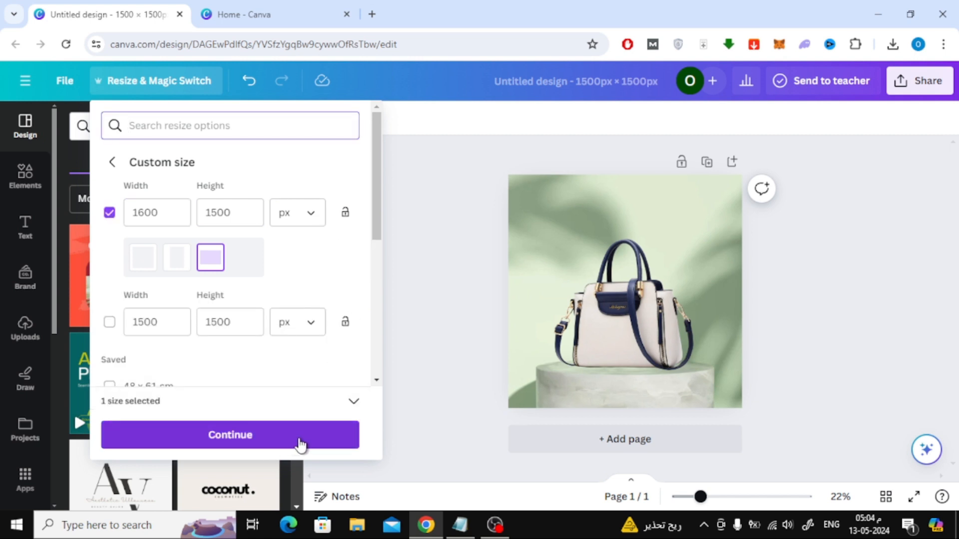
{"action": "left_click", "coordinate": [230, 435]}
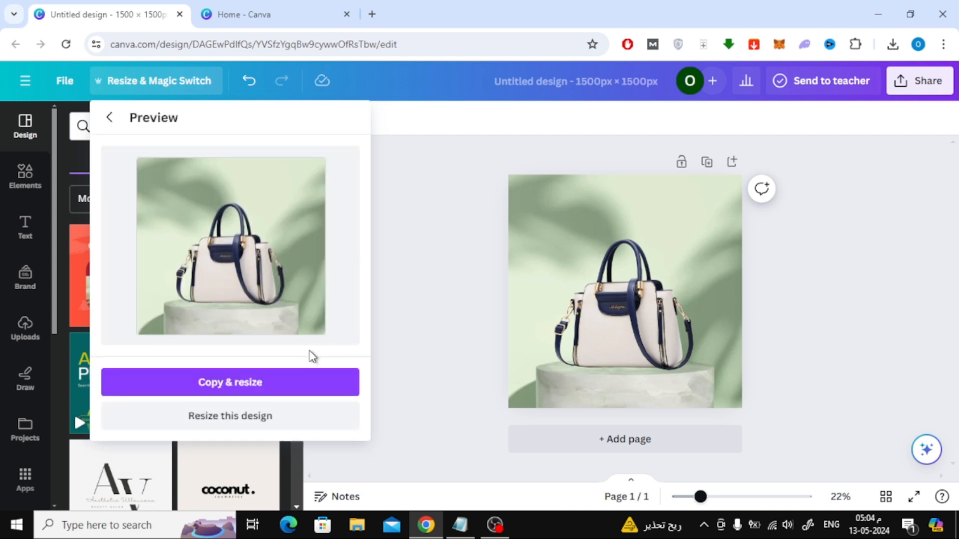
{"action": "mouse_move", "coordinate": [316, 427]}
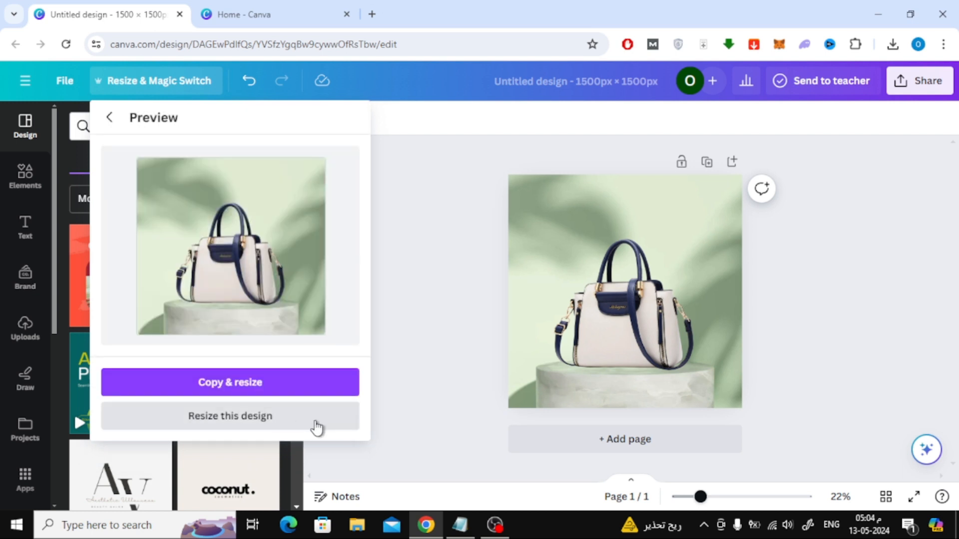
- Apply the 1600 × 1500 px resize to this design, deselect the handbag, and switch to Canva home
{"action": "left_click", "coordinate": [230, 415]}
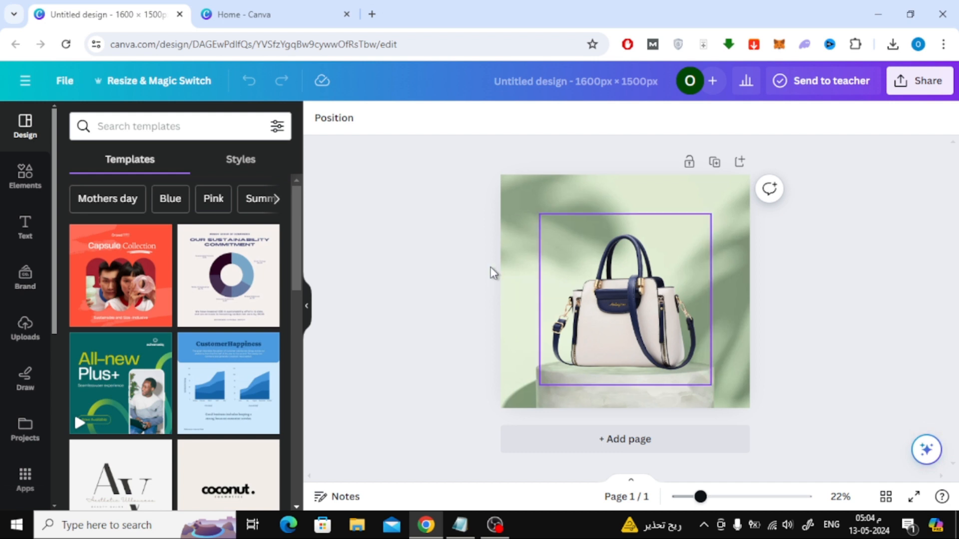
{"action": "left_click", "coordinate": [459, 260]}
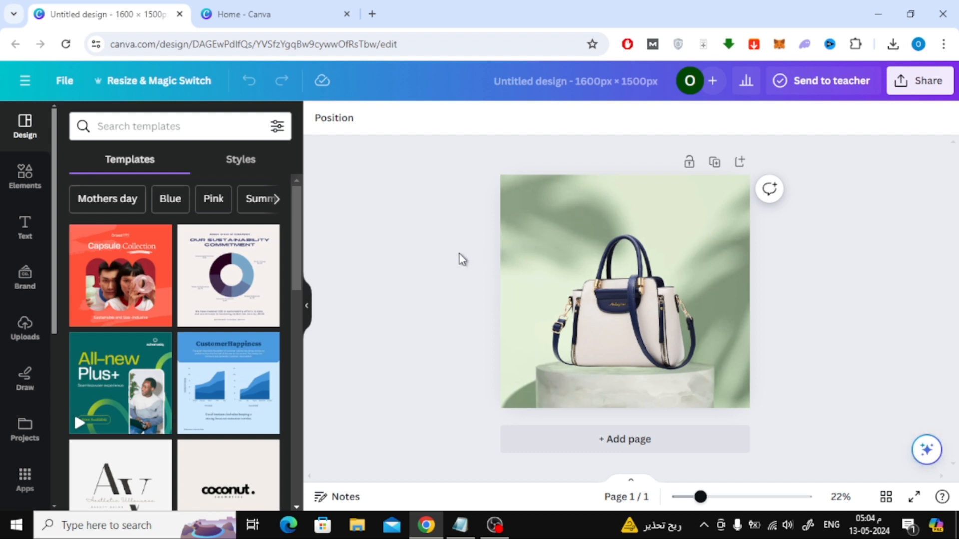
{"action": "mouse_move", "coordinate": [460, 214]}
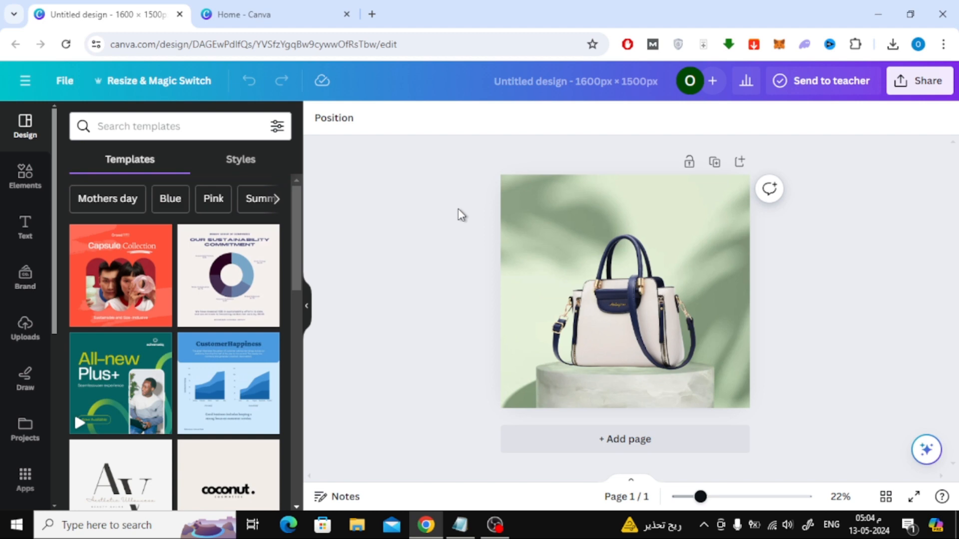
{"action": "left_click", "coordinate": [250, 14]}
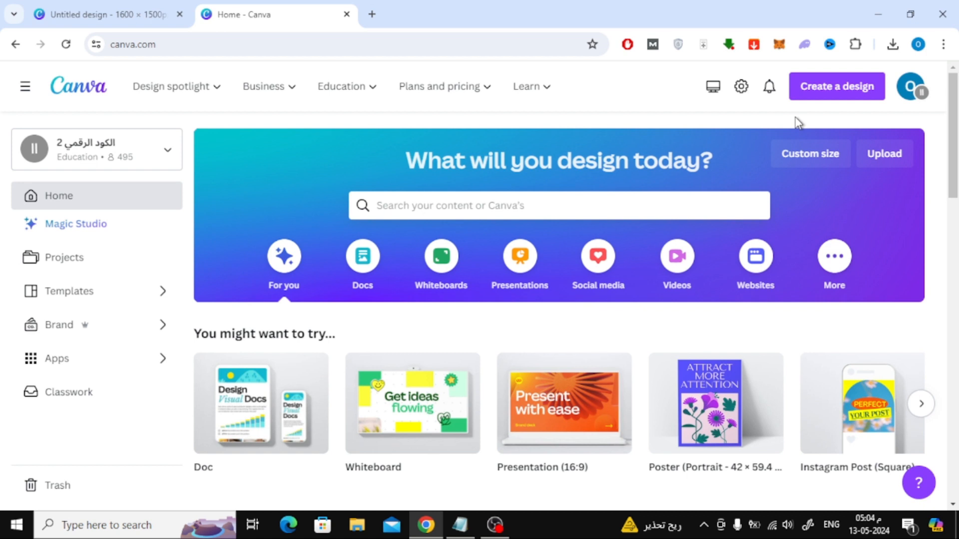
- Create a new blank custom-size design of 1900 × 1500 px
{"action": "left_click", "coordinate": [837, 86]}
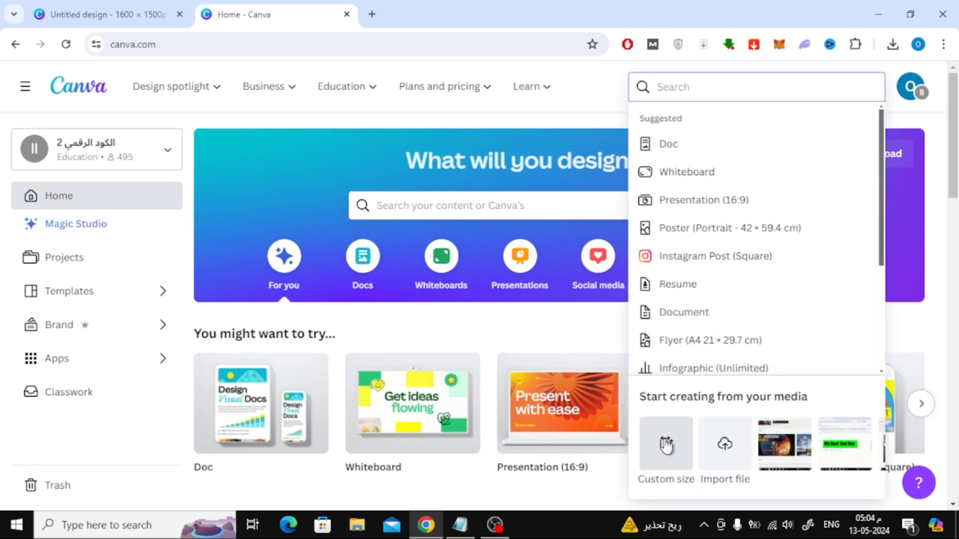
{"action": "left_click", "coordinate": [665, 443]}
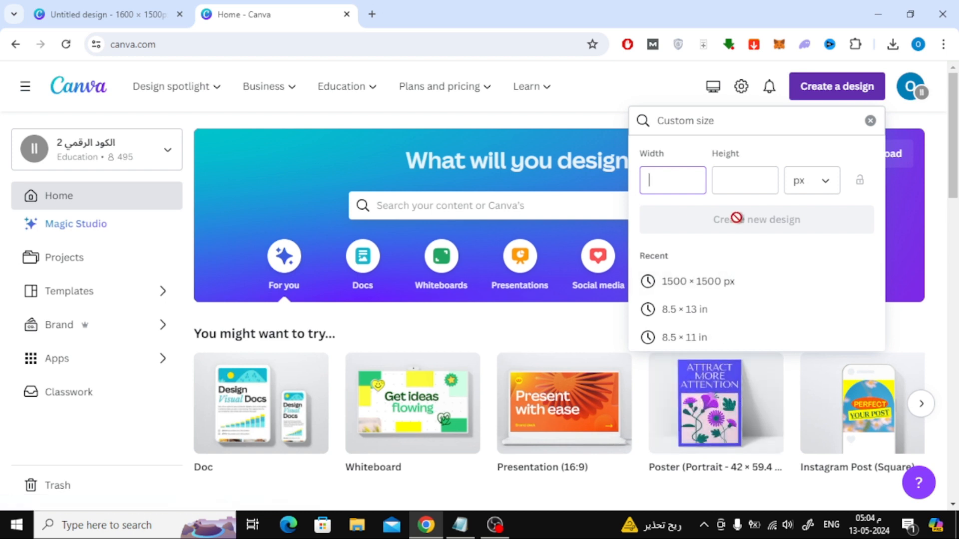
{"action": "type", "text": "1"}
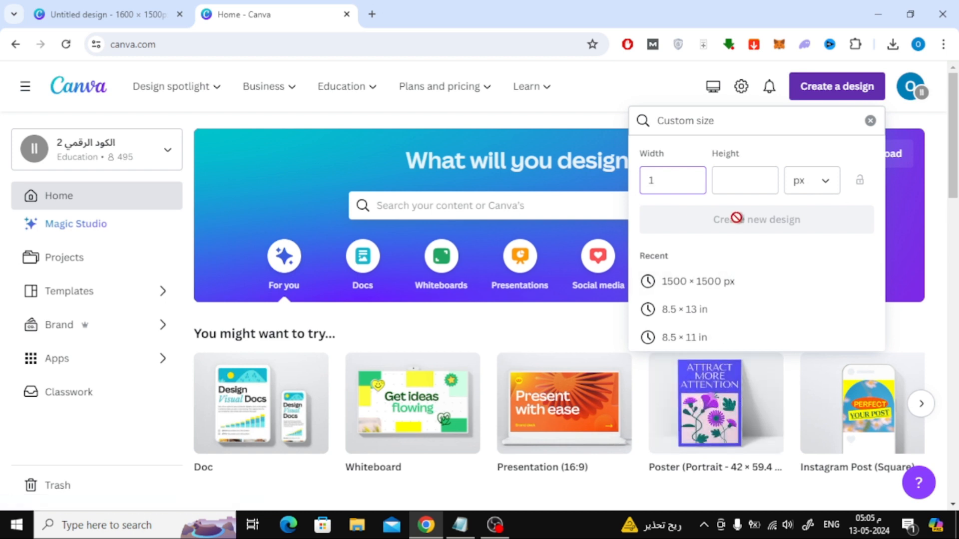
{"action": "type", "text": "1900"}
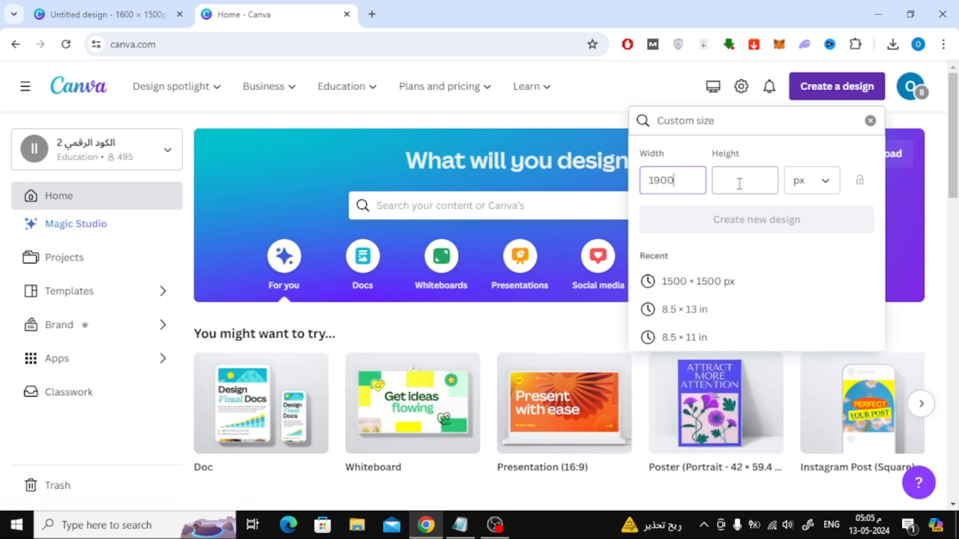
{"action": "type", "text": "1500"}
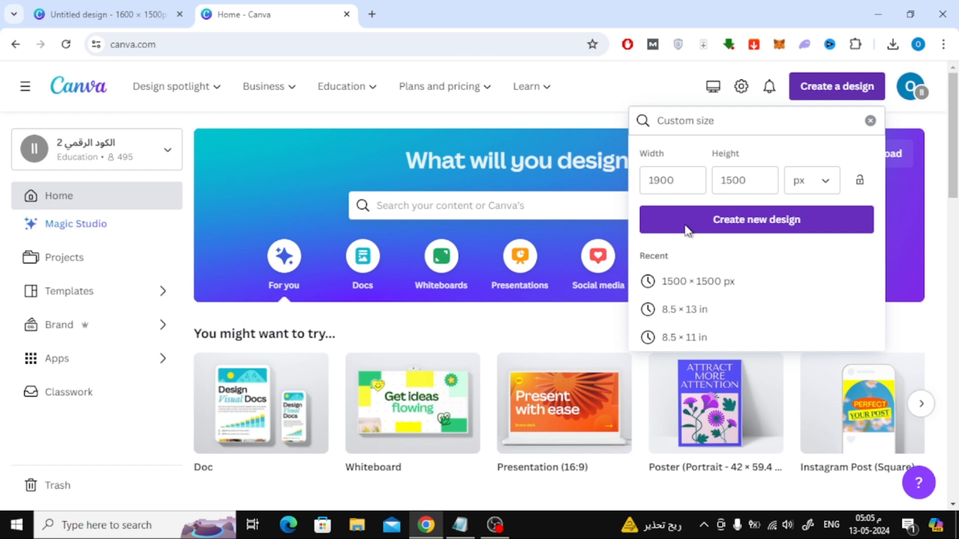
{"action": "left_click", "coordinate": [756, 220]}
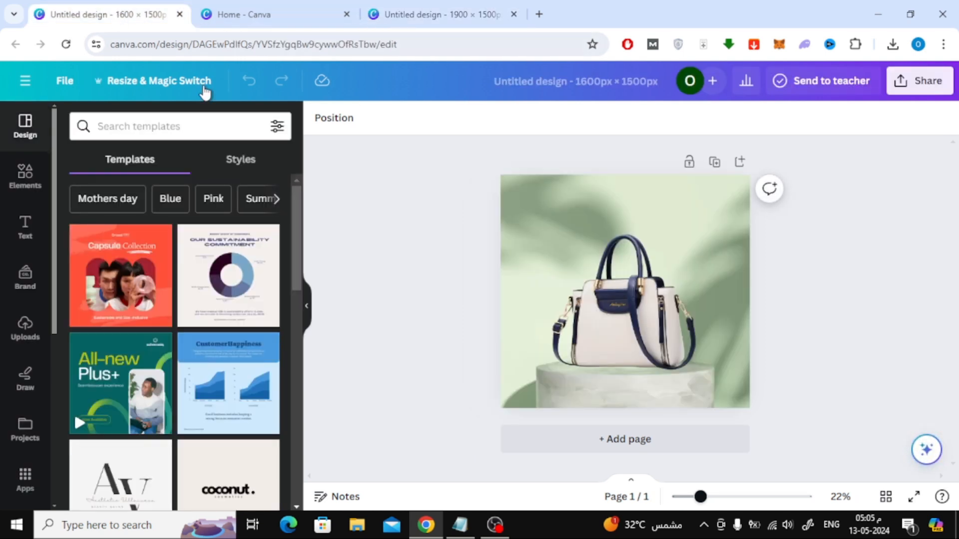
{"action": "mouse_move", "coordinate": [885, 497]}
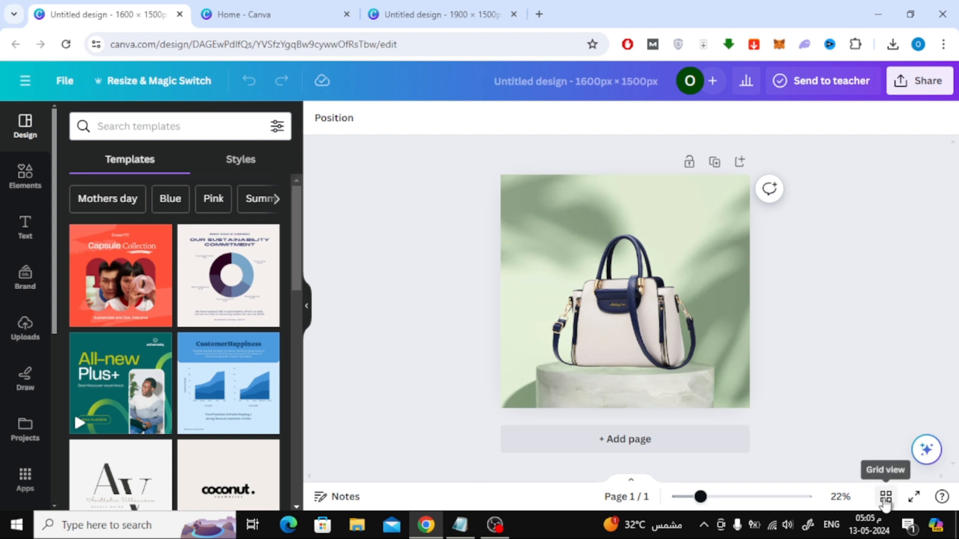
- In grid view, copy the handbag page thumbnail of the 1600 × 1500 px design
{"action": "left_click", "coordinate": [886, 496]}
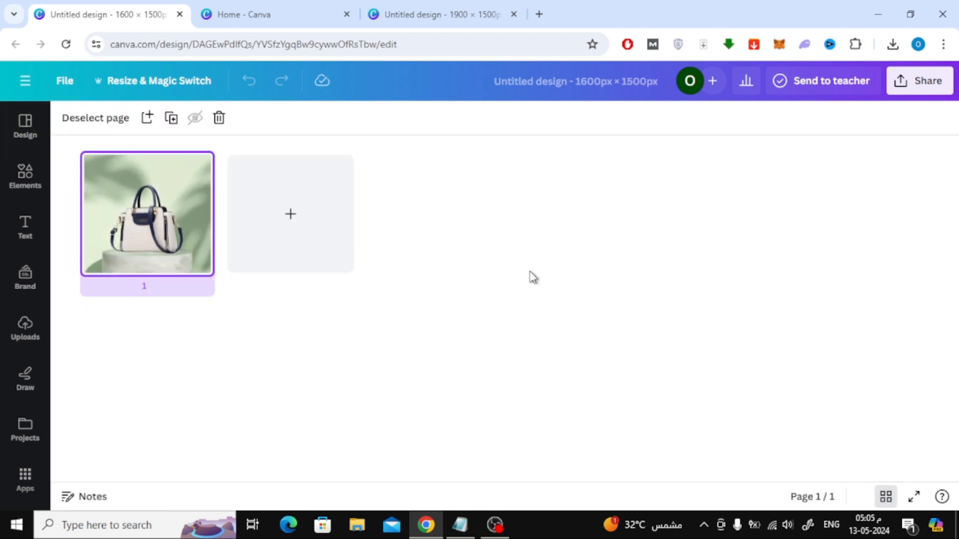
{"action": "mouse_move", "coordinate": [109, 169]}
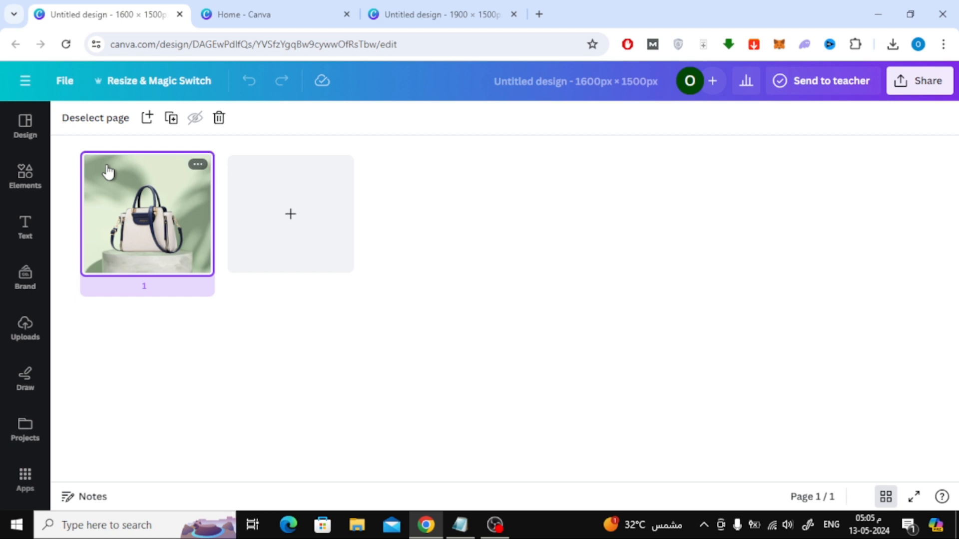
{"action": "right_click", "coordinate": [145, 212]}
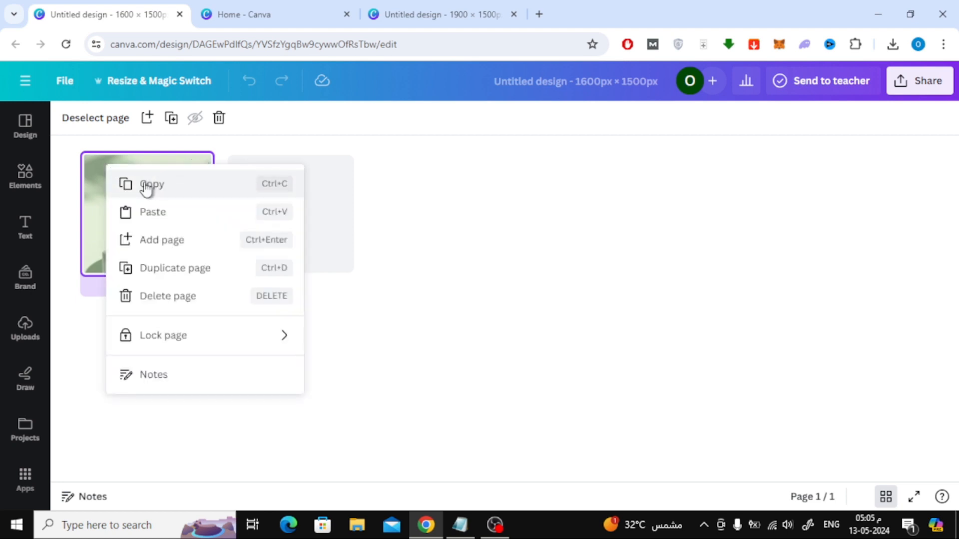
{"action": "left_click", "coordinate": [433, 15]}
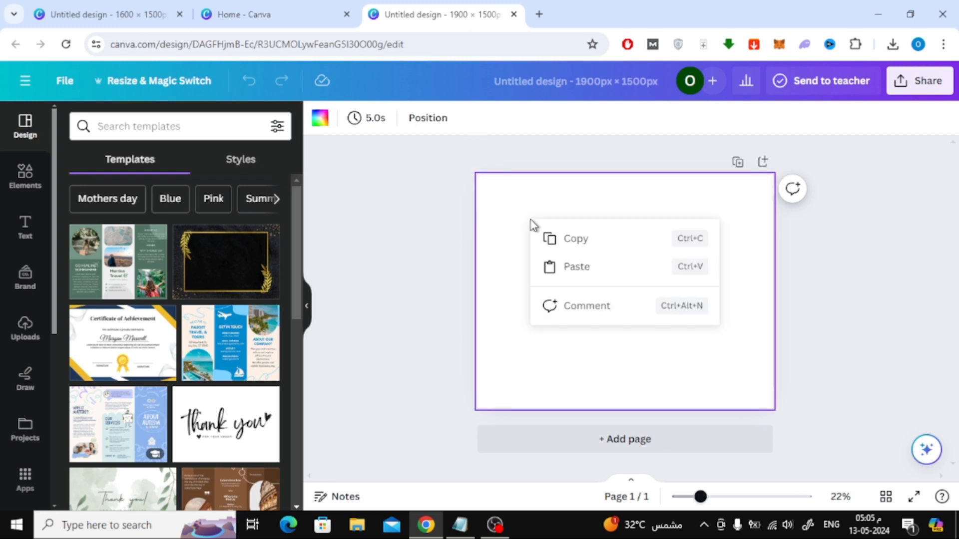
{"action": "mouse_move", "coordinate": [622, 276]}
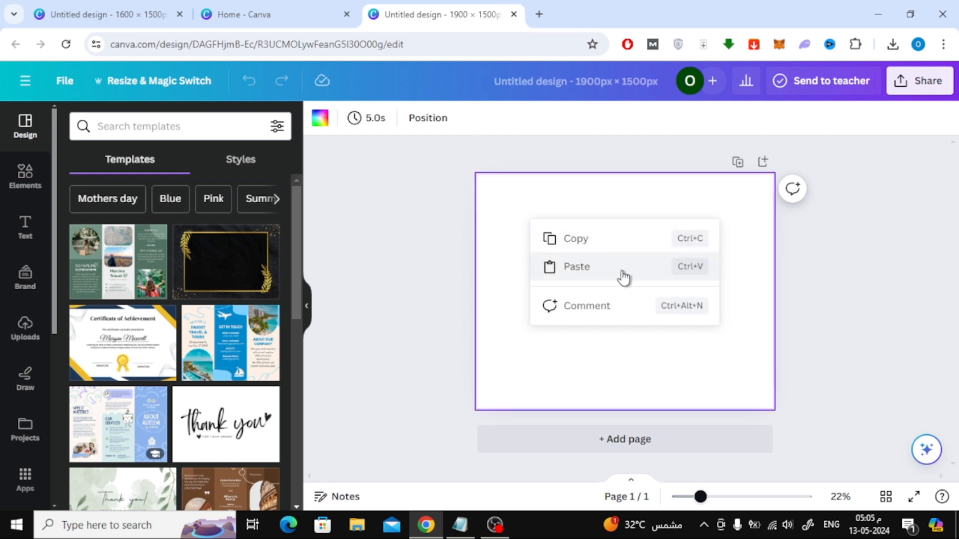
- Paste the handbag page into the blank 1900 × 1500 px design and deselect it
{"action": "left_click", "coordinate": [576, 266]}
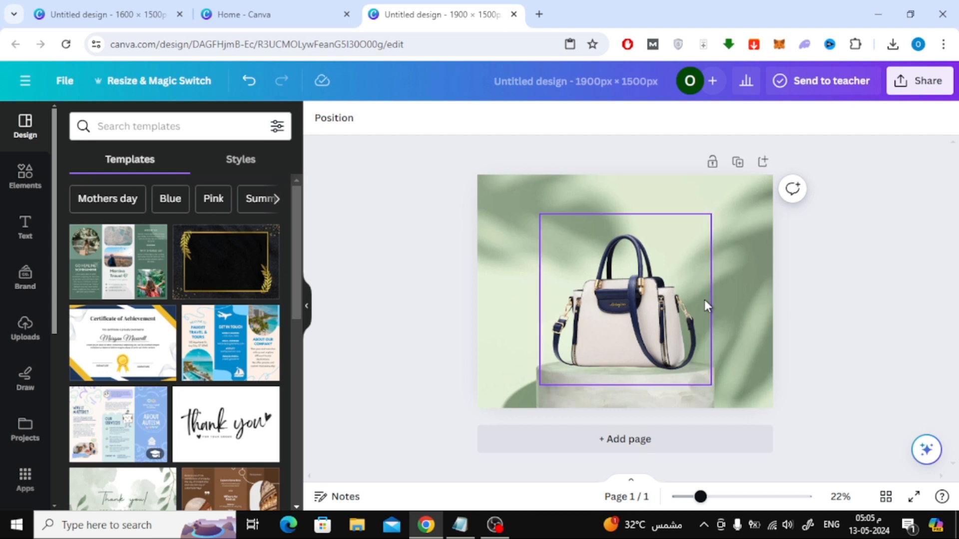
{"action": "left_click", "coordinate": [843, 286]}
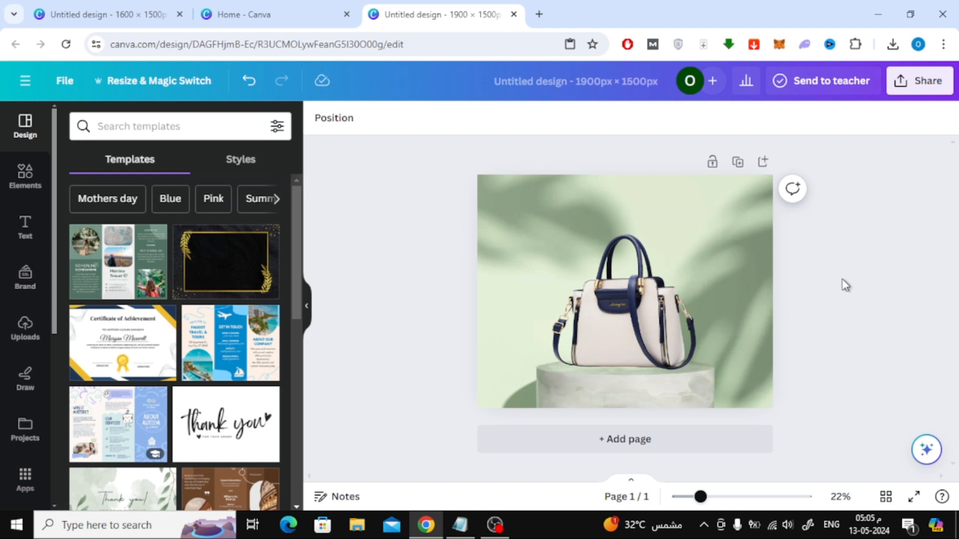